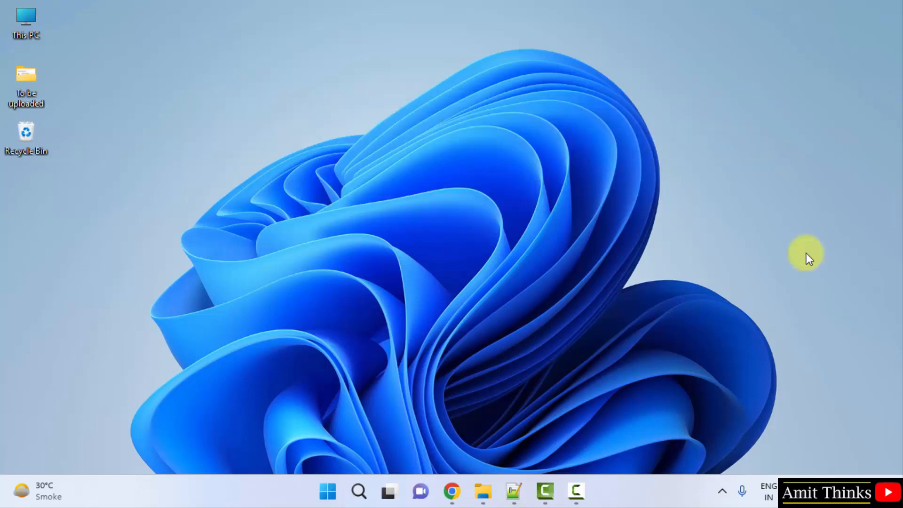
- Launch Chrome and run a Google search for 'python'
left_click(452, 491)
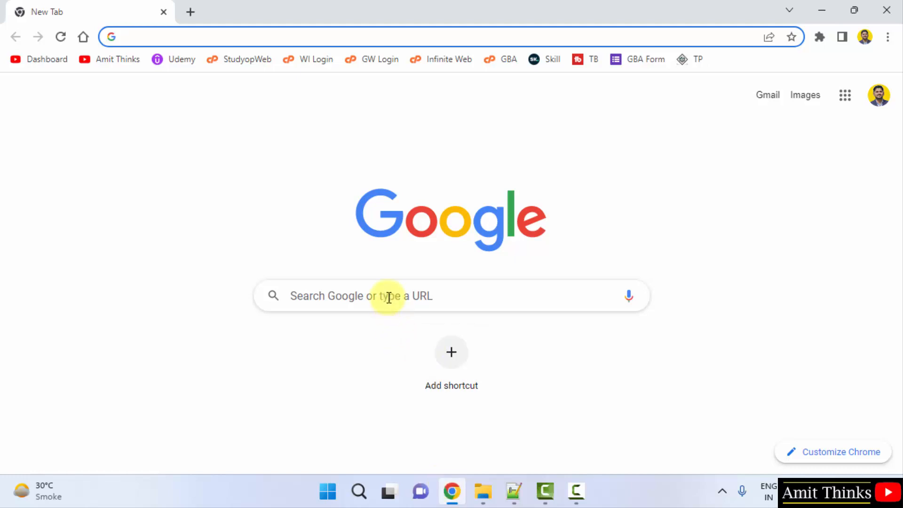
type("python")
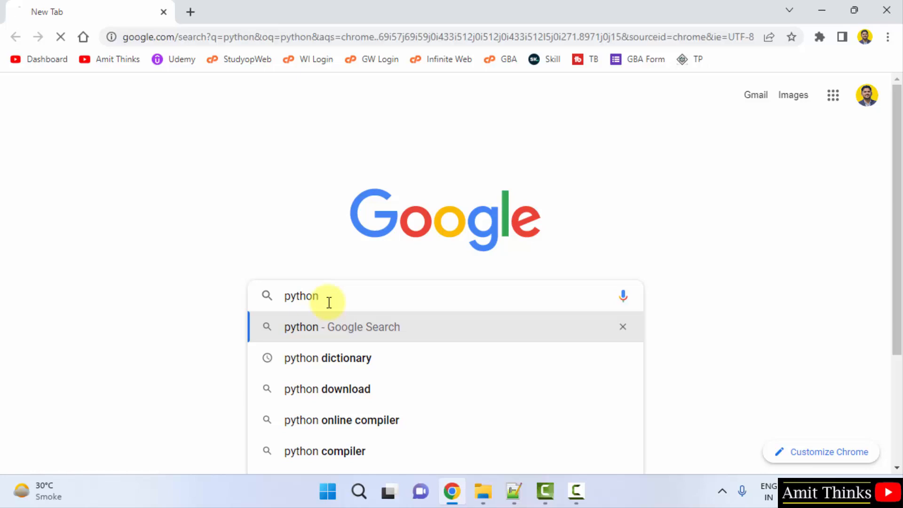
left_click(341, 326)
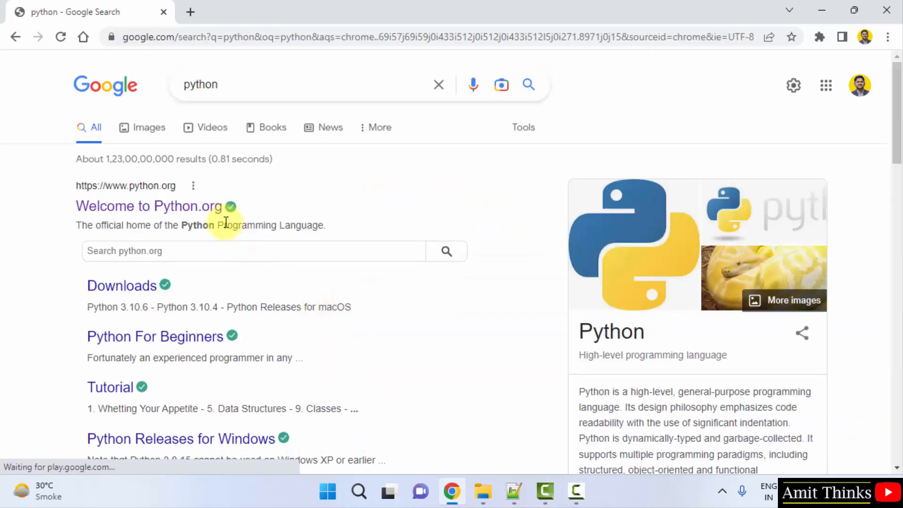
mouse_move(202, 206)
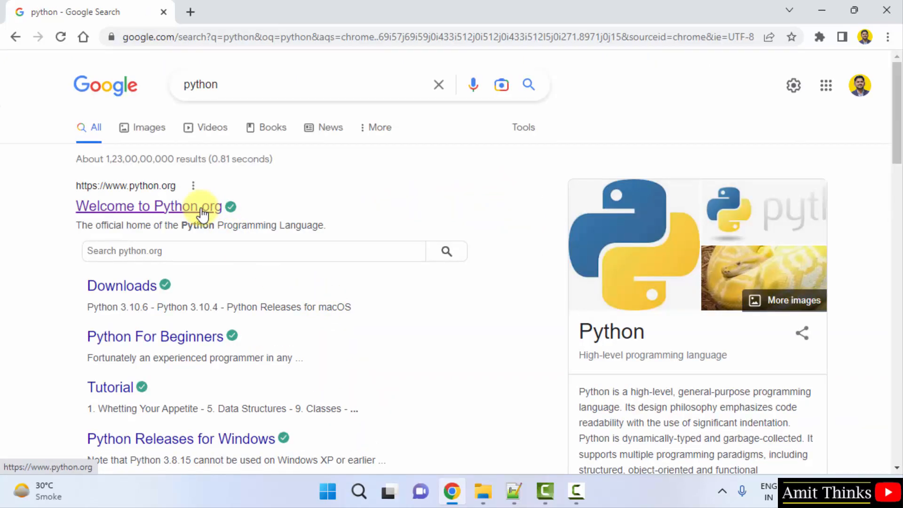
- Go to python.org and download the Python 3.11.0 Windows installer
left_click(149, 206)
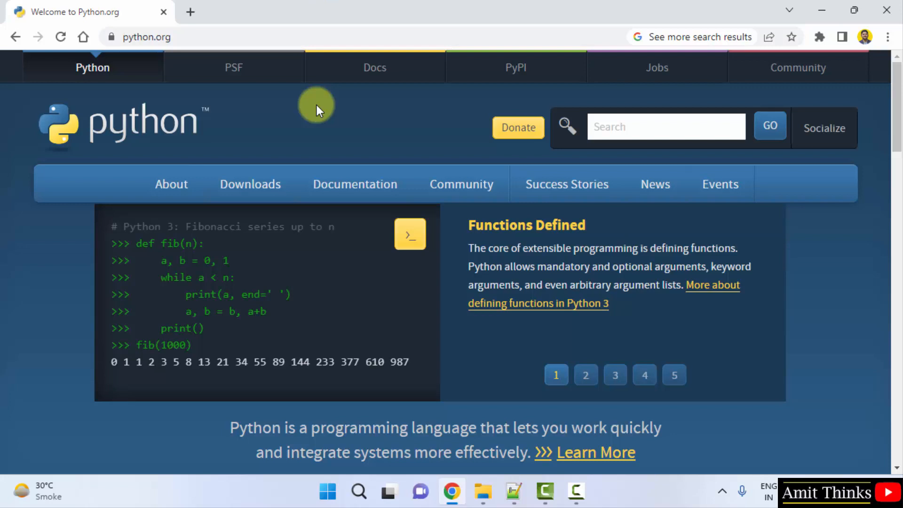
mouse_move(250, 183)
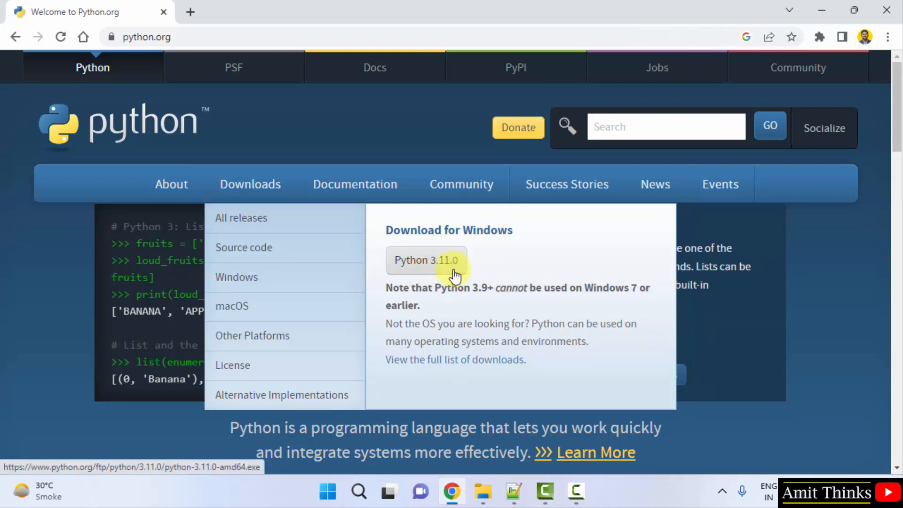
left_click(425, 259)
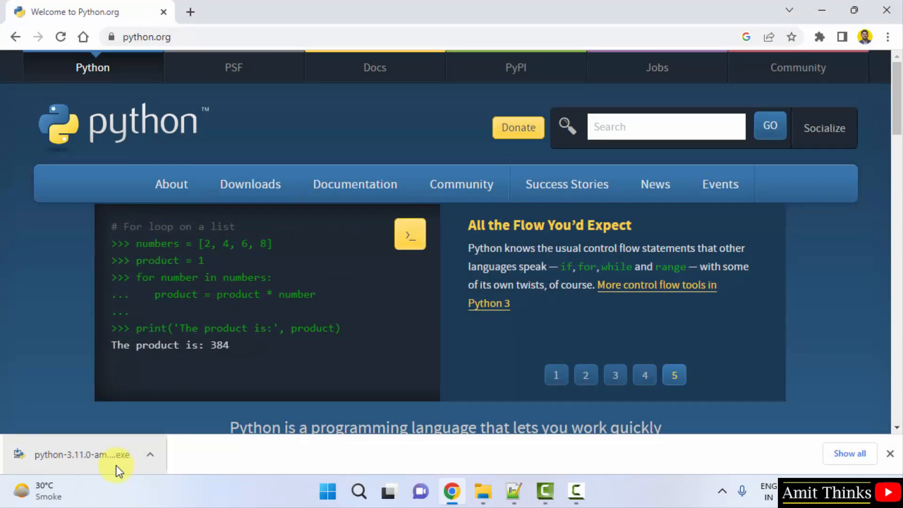
- Start the downloaded python-3.11.0 installer and enable 'Add python.exe to PATH'
left_click(614, 375)
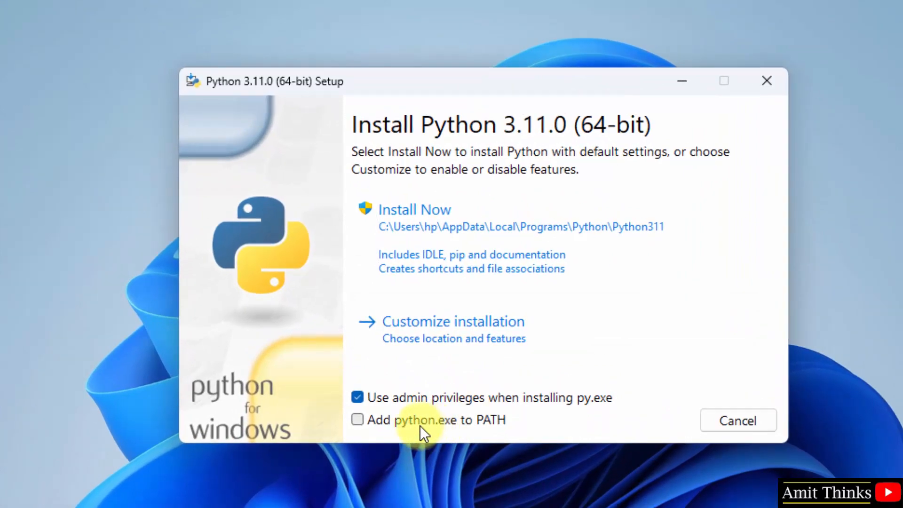
left_click(357, 419)
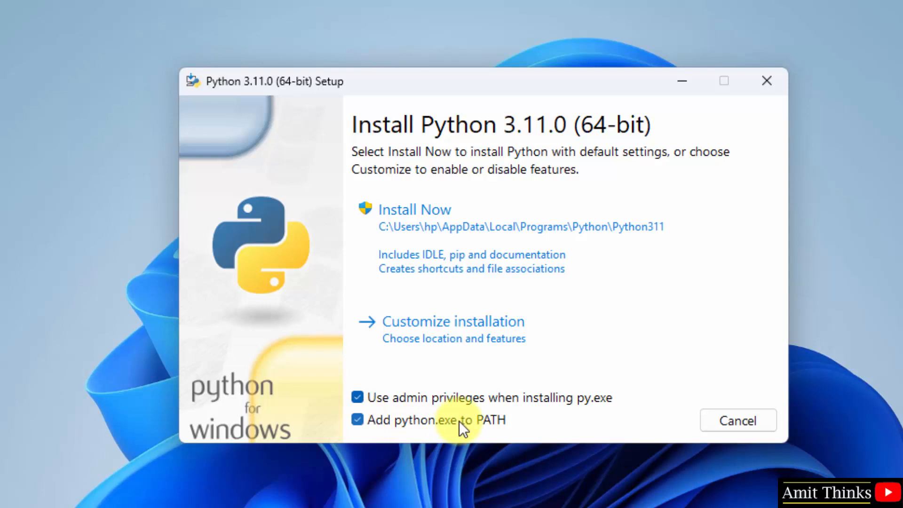
mouse_move(529, 334)
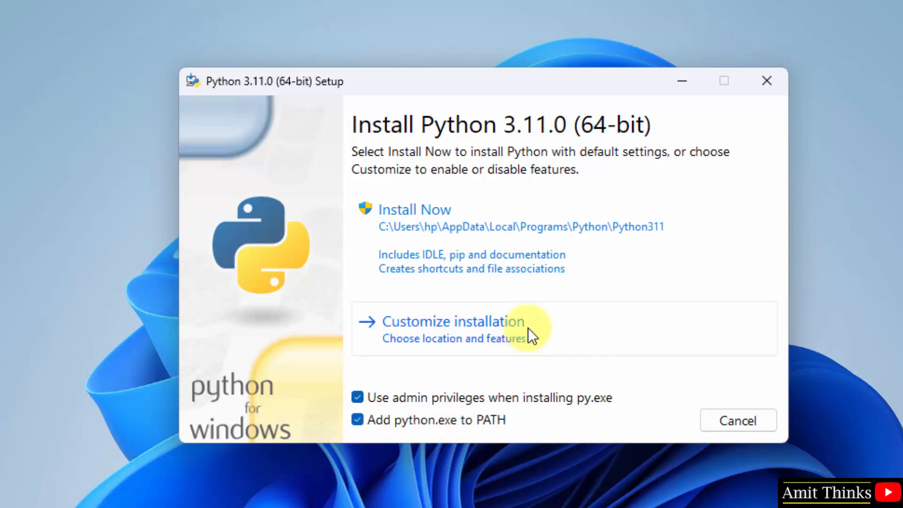
- Choose Customize installation and keep all optional features, including pip and IDLE
left_click(452, 322)
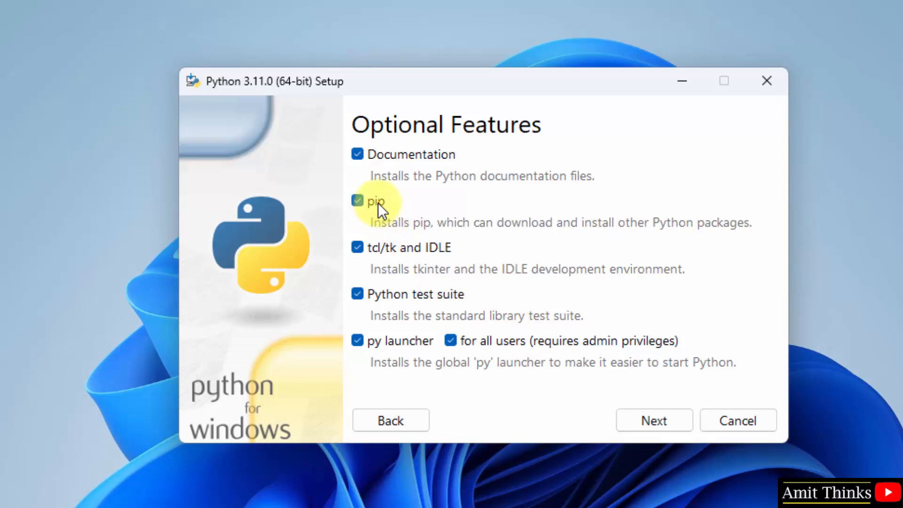
mouse_move(440, 263)
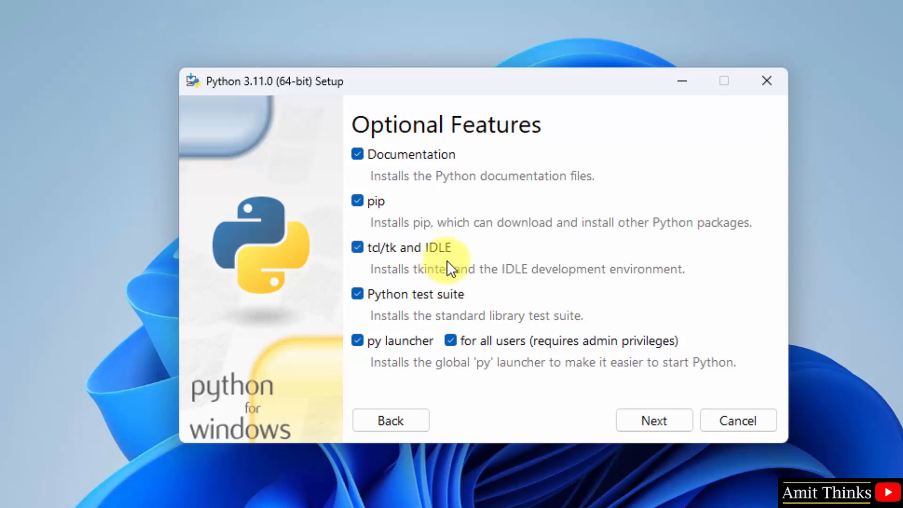
mouse_move(480, 271)
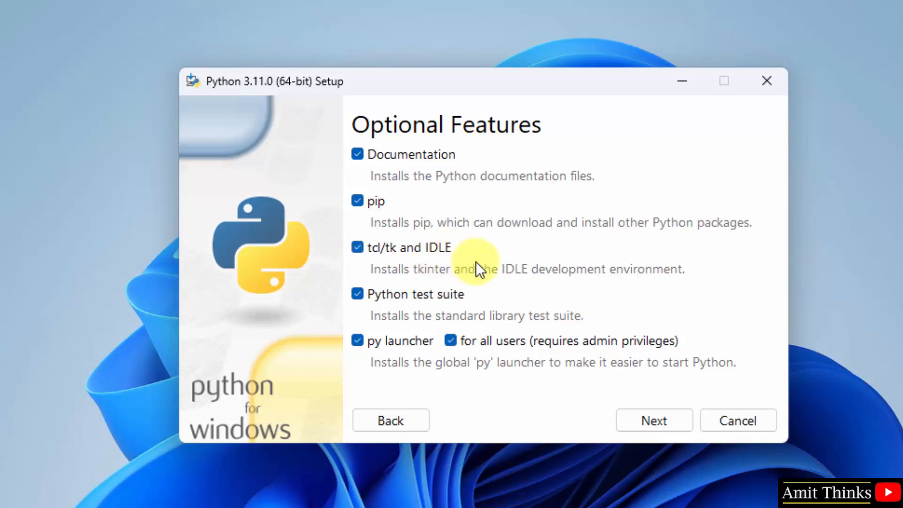
left_click(652, 419)
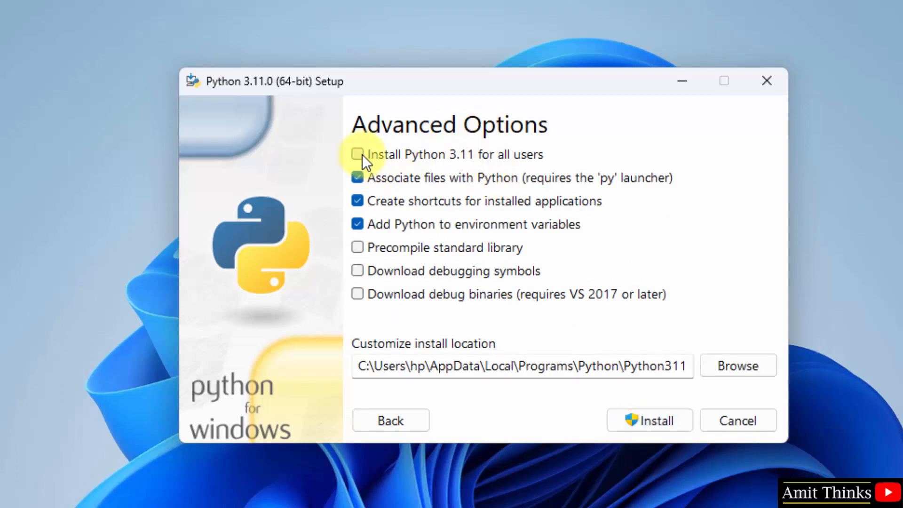
- Install Python 3.11 for all users into C:\Program Files\Python311, then close the successful setup
left_click(357, 153)
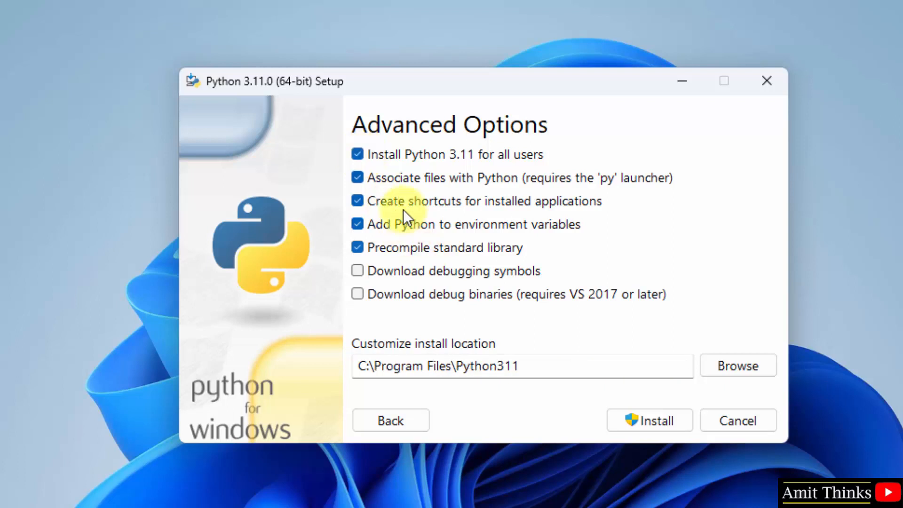
mouse_move(540, 387)
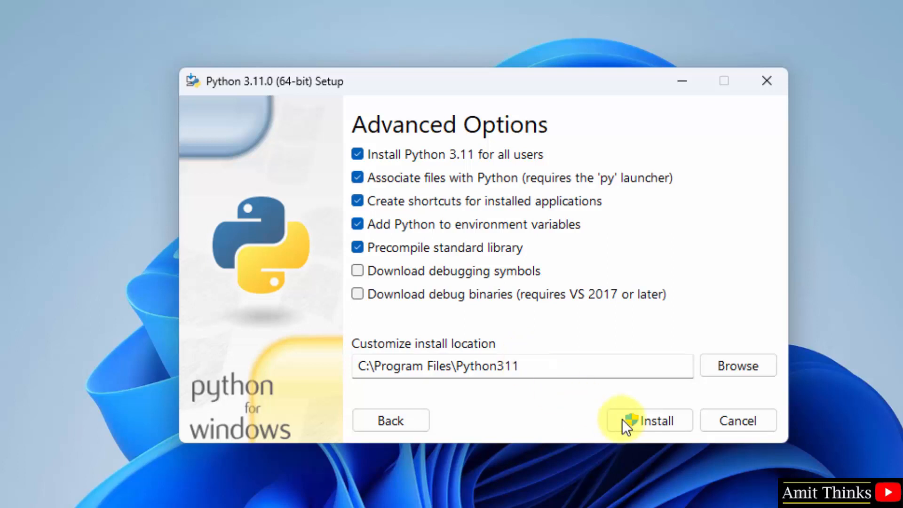
left_click(647, 420)
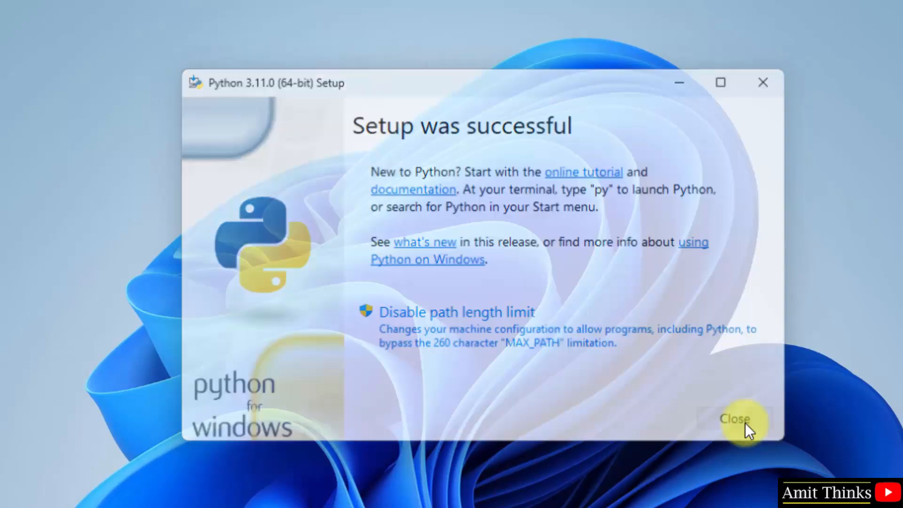
left_click(735, 417)
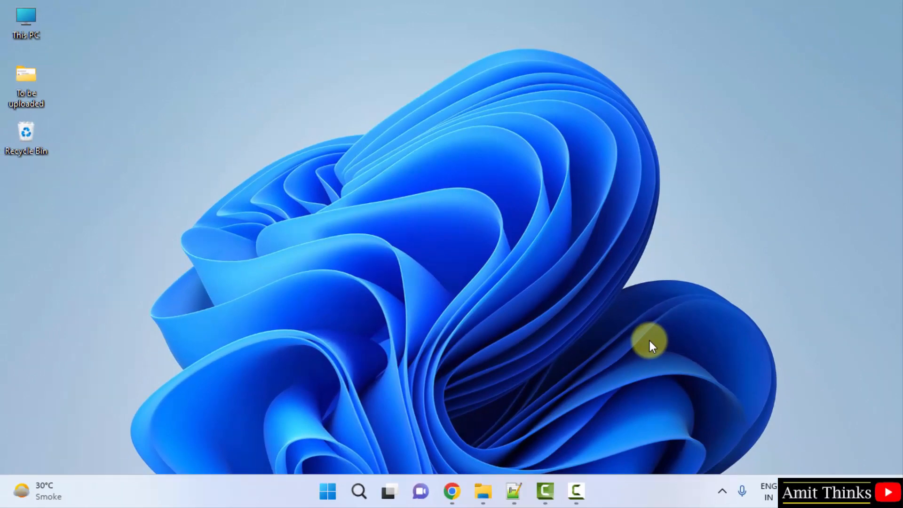
- In cmd, check 'python --version' reports 3.11.0 and start the interpreter with py
type("cmd")
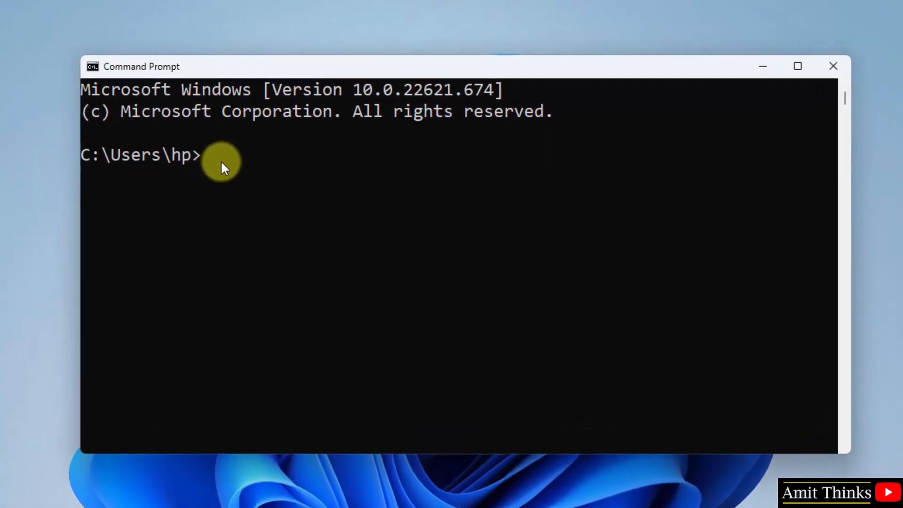
type("python")
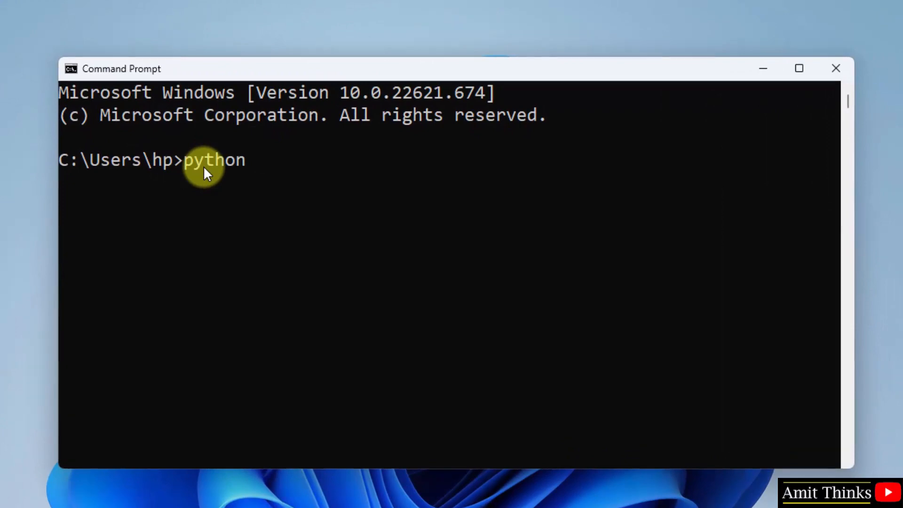
type("--version")
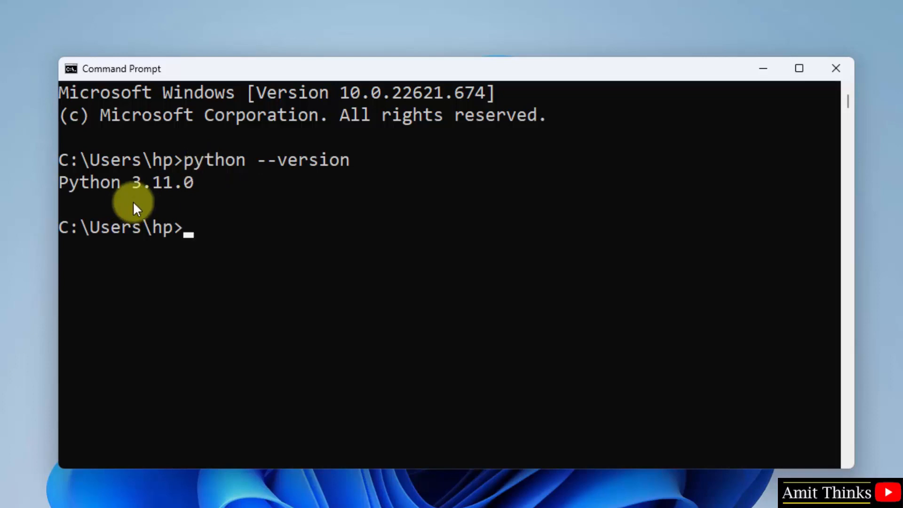
mouse_move(190, 193)
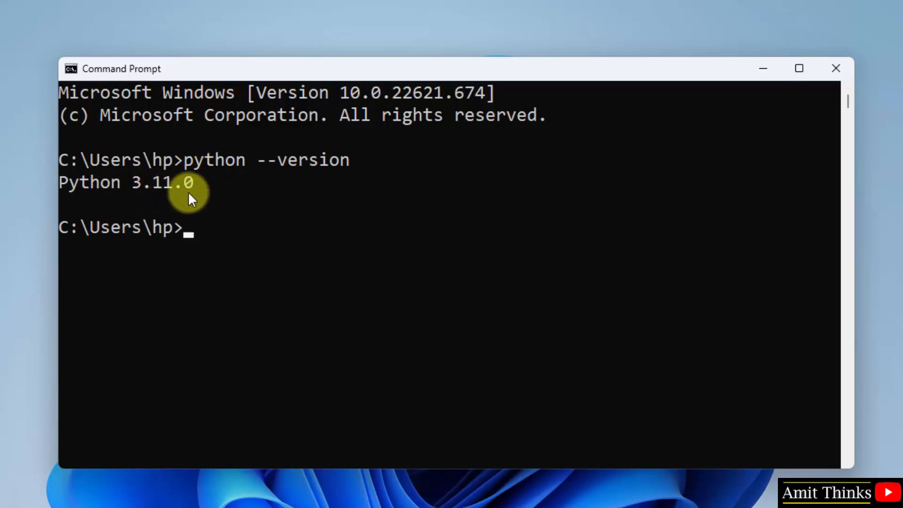
type("py")
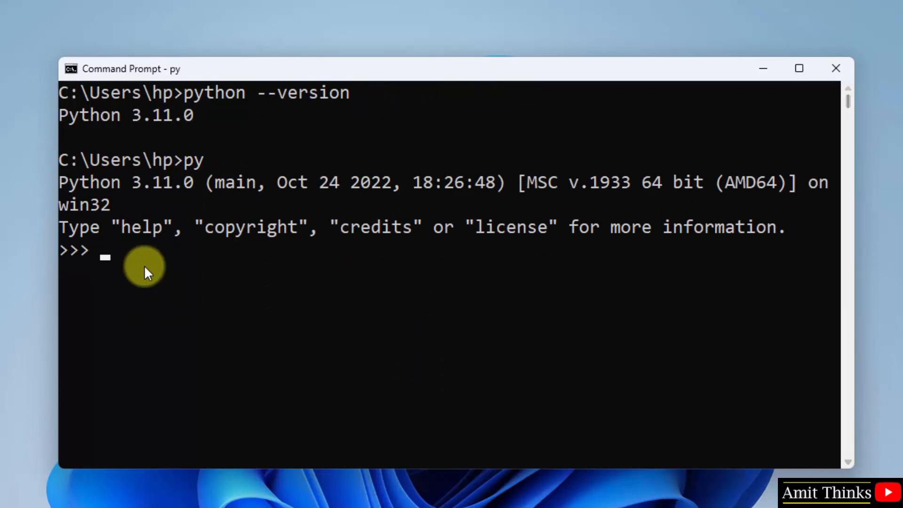
- Run print("Amit Thinks...") at the >>> prompt, then close Command Prompt
type("print(")
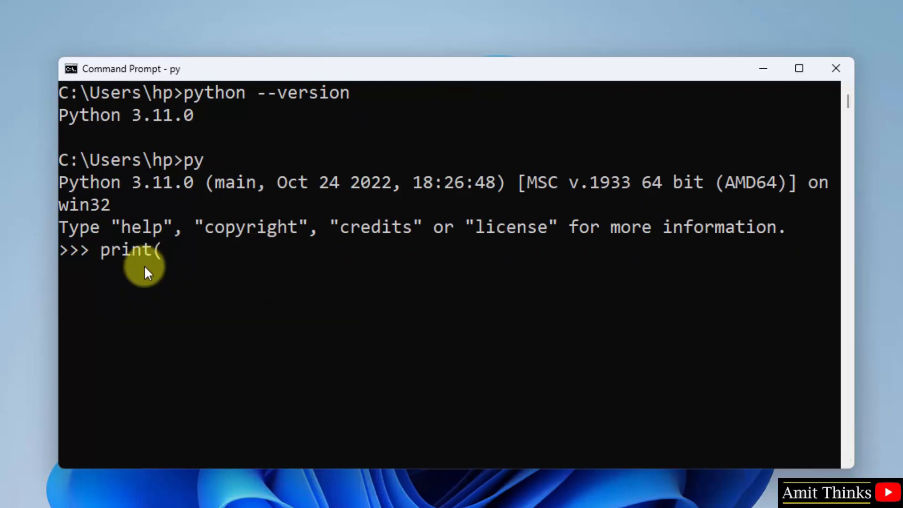
type("\"Amit Thi")
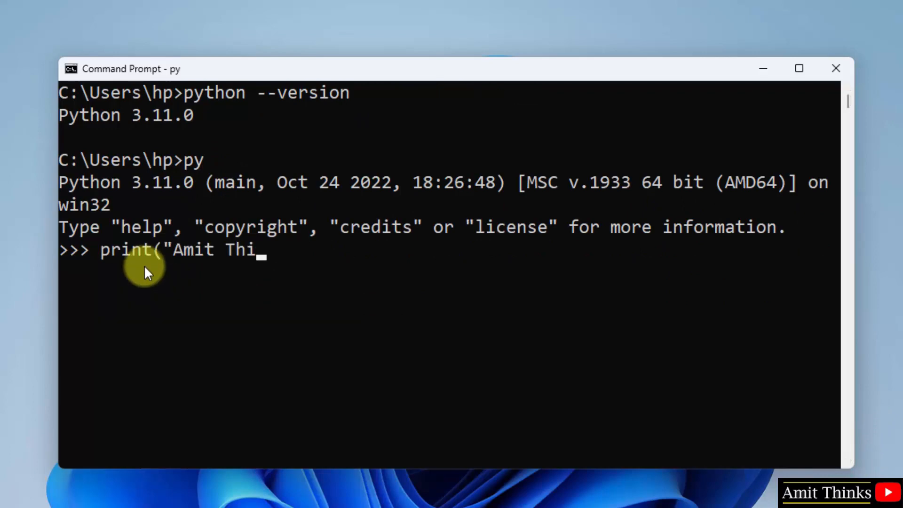
type("nks...\")")
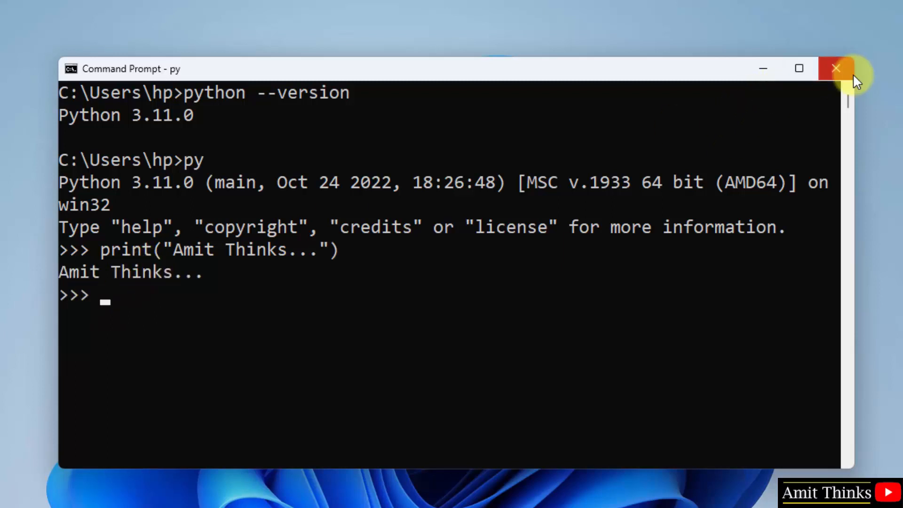
left_click(836, 69)
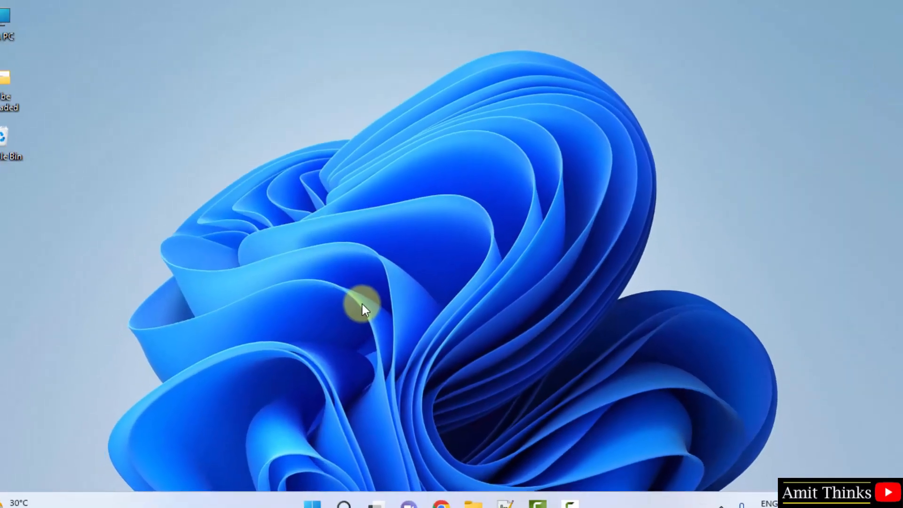
- Search the Start menu for 'idle' and launch the IDLE Shell
left_click(326, 492)
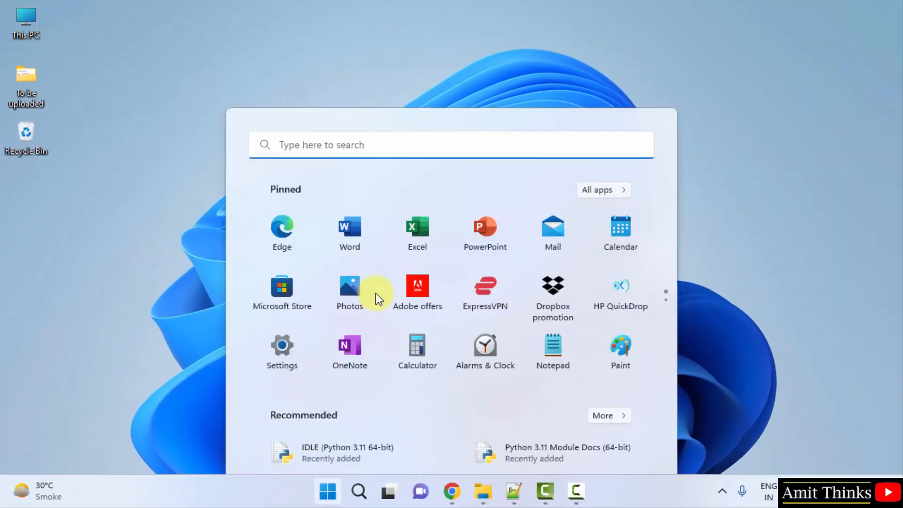
type("idle")
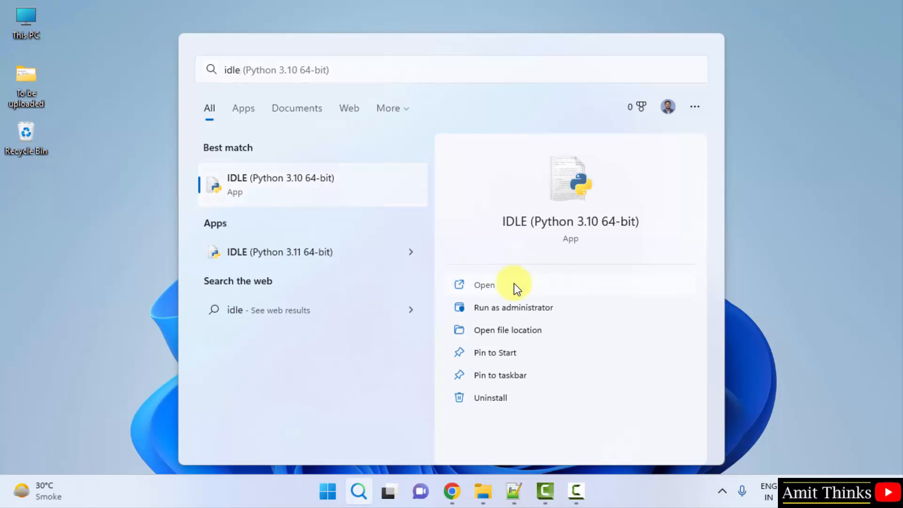
left_click(483, 284)
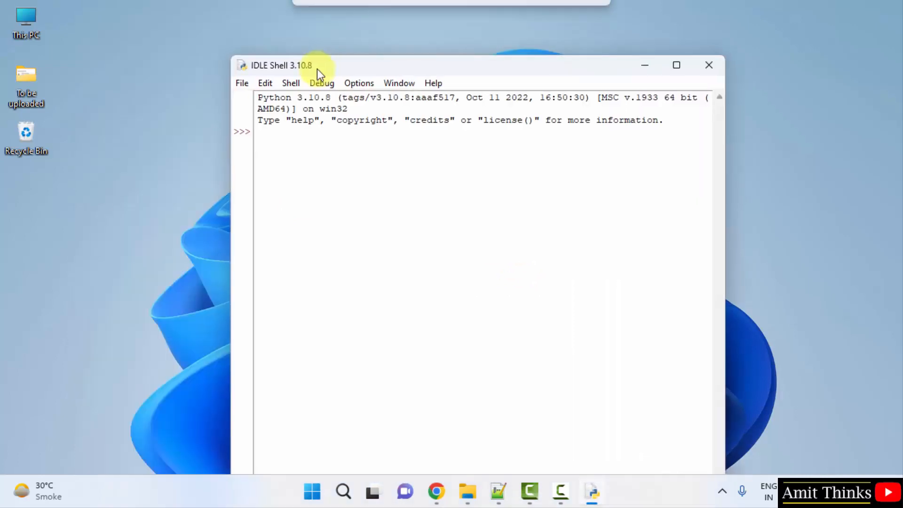
- Run print("My first program...") in the IDLE Shell
type("print")
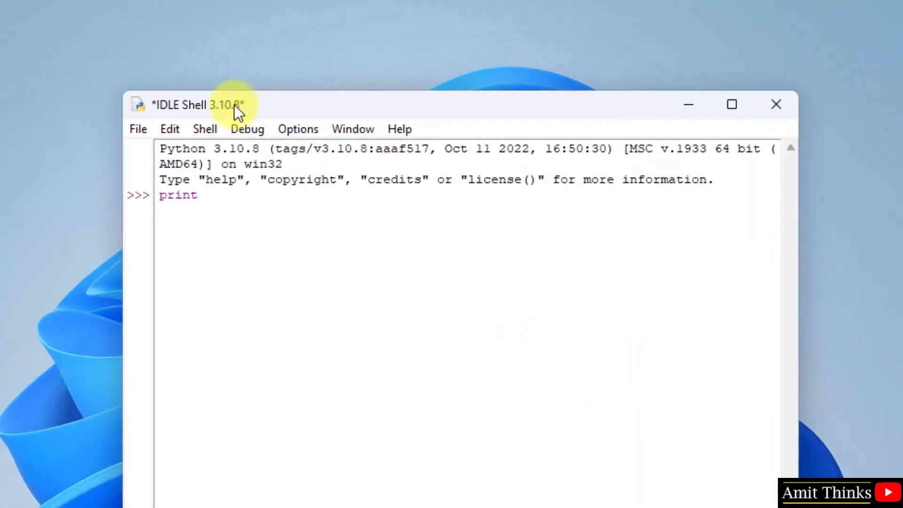
type("(\"My")
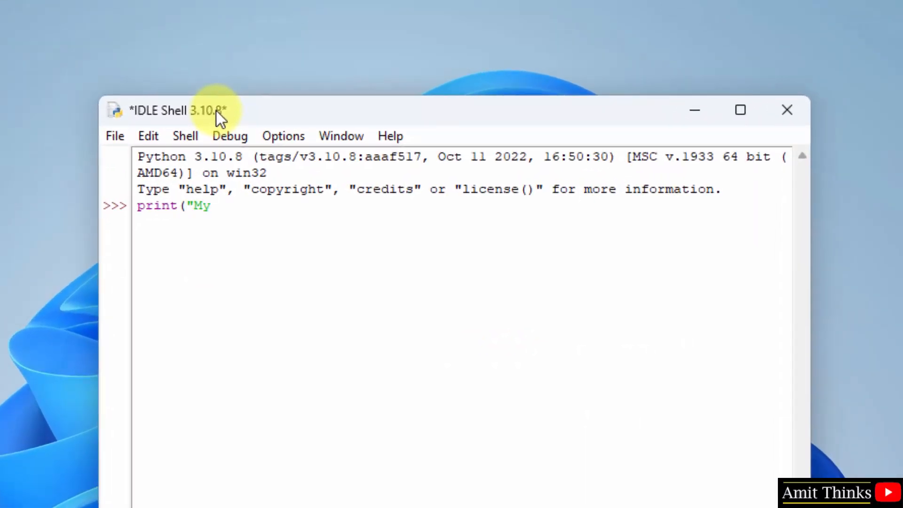
type("first prog")
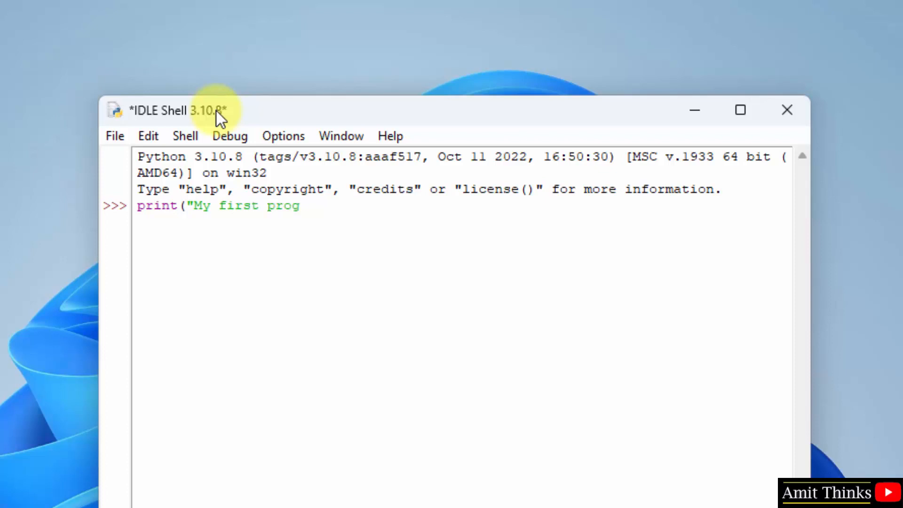
type("ram,")
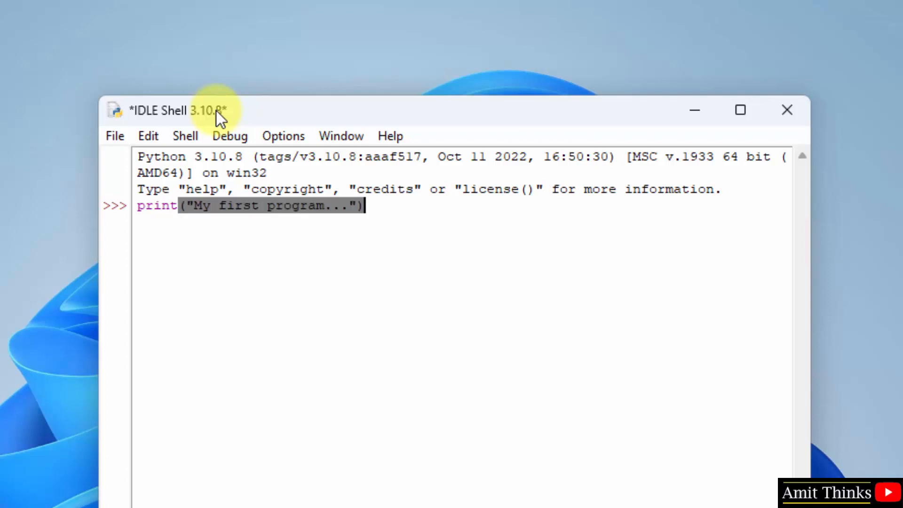
key("Return")
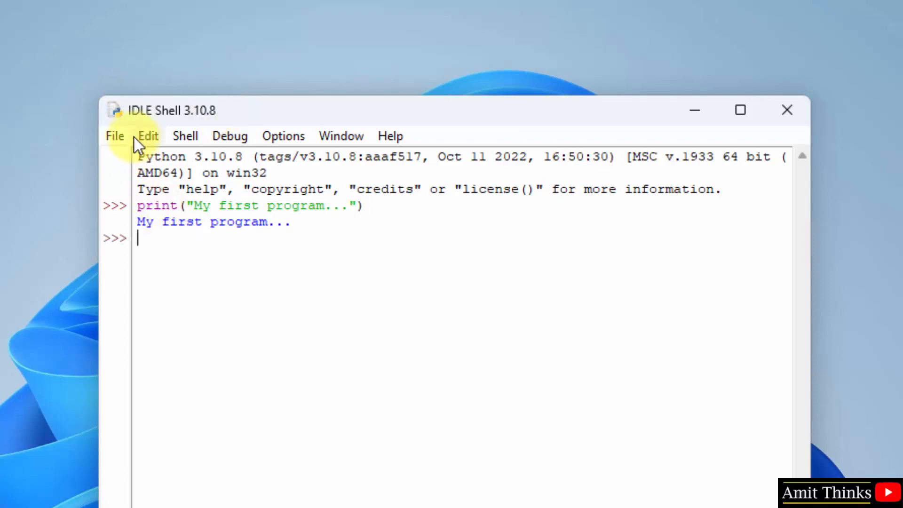
- Save the shell session via Save As as amit.py on the Desktop
left_click(114, 135)
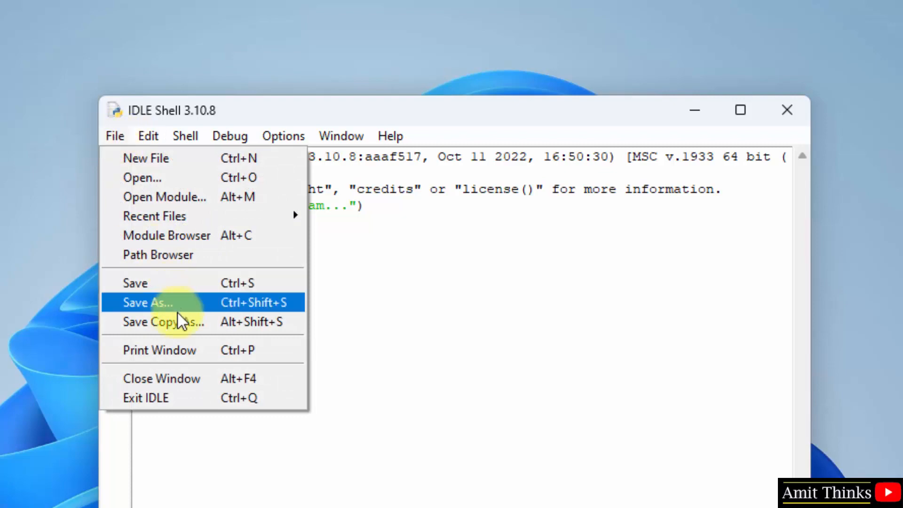
left_click(148, 302)
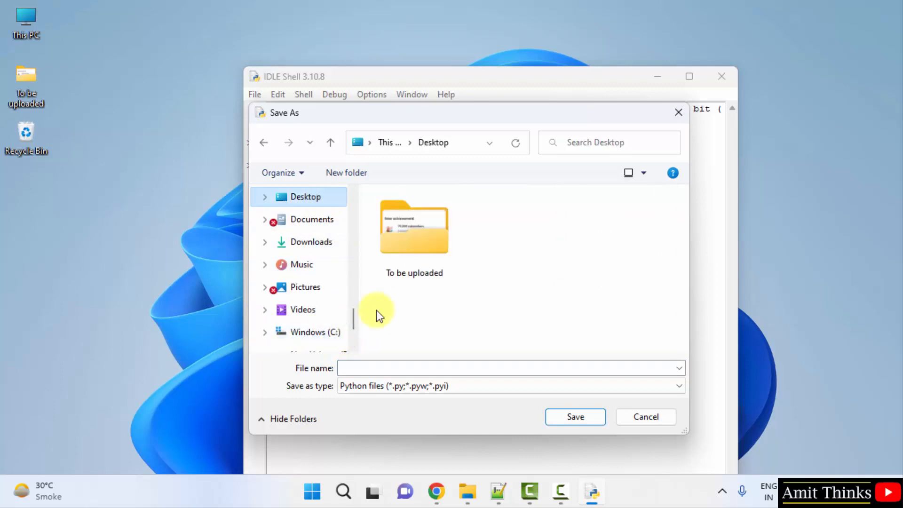
type("amit")
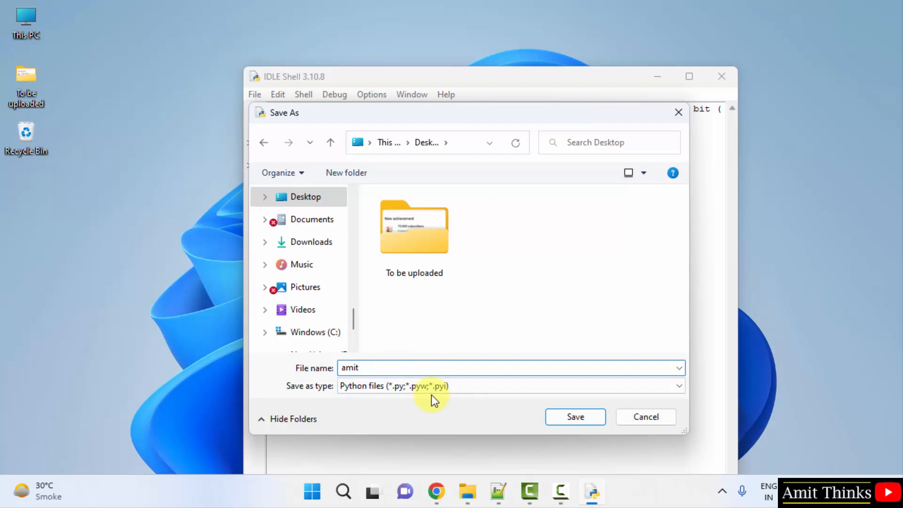
left_click(573, 417)
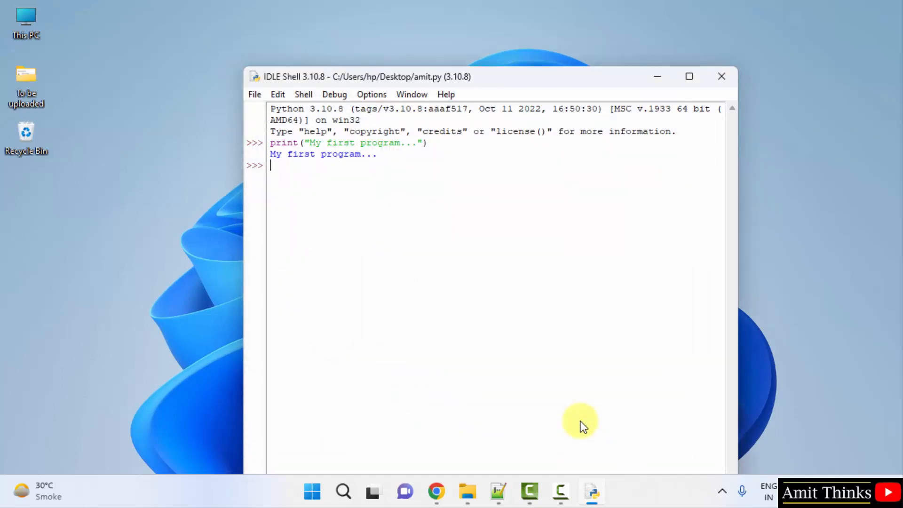
mouse_move(377, 81)
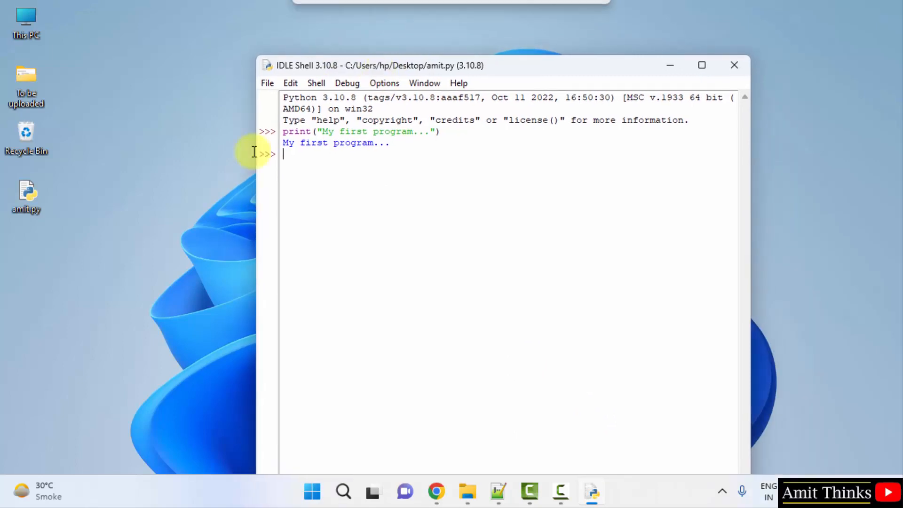
mouse_move(320, 65)
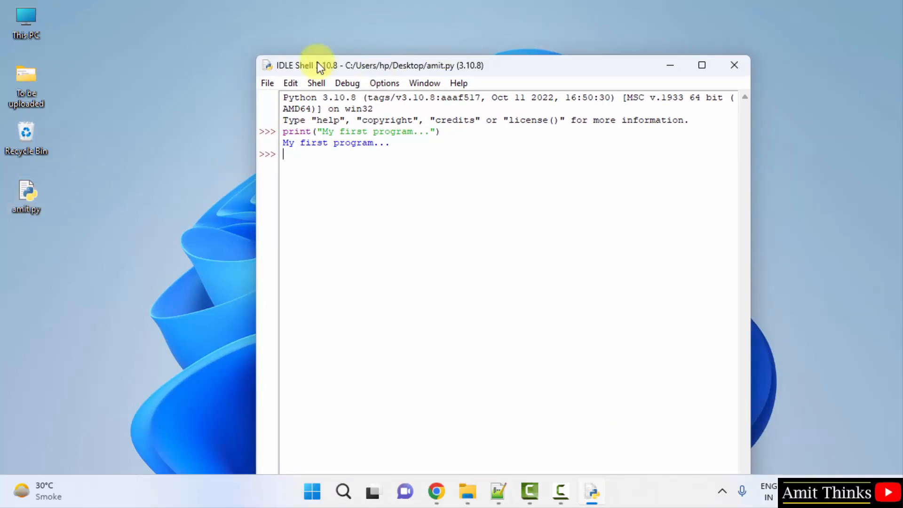
- Bring up IDLE's File menu to start a new file, with amit.py saved on the Desktop
left_click(266, 83)
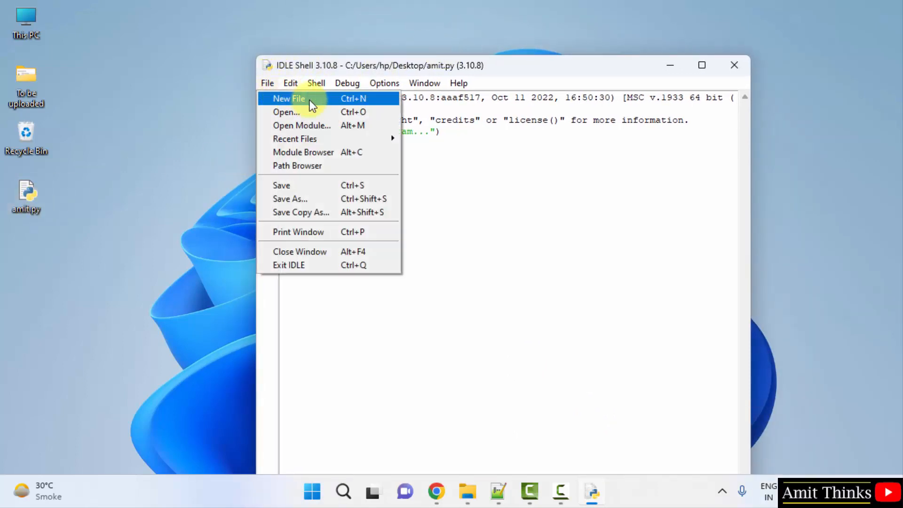